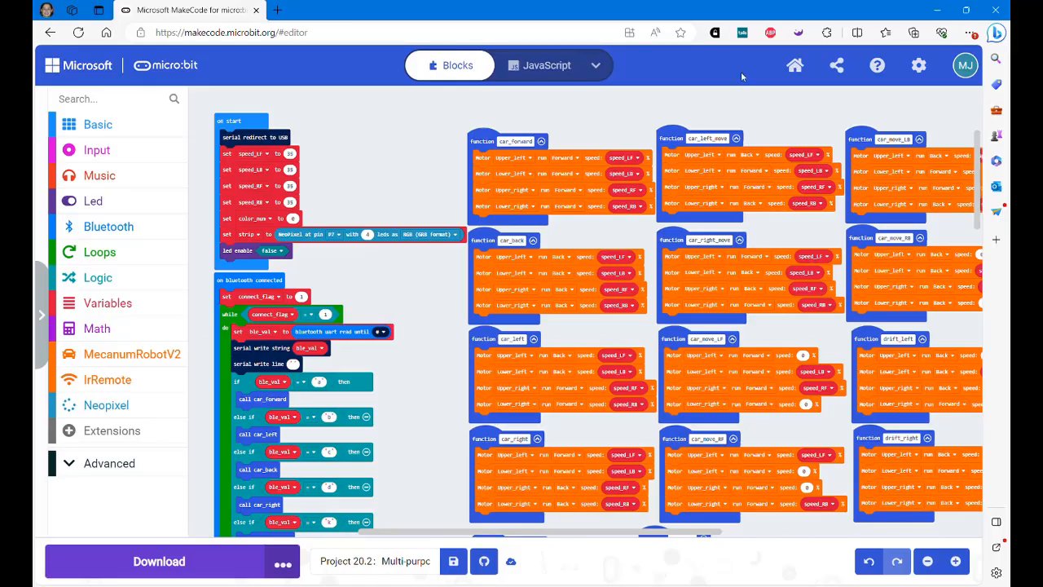
mouse_move(692, 101)
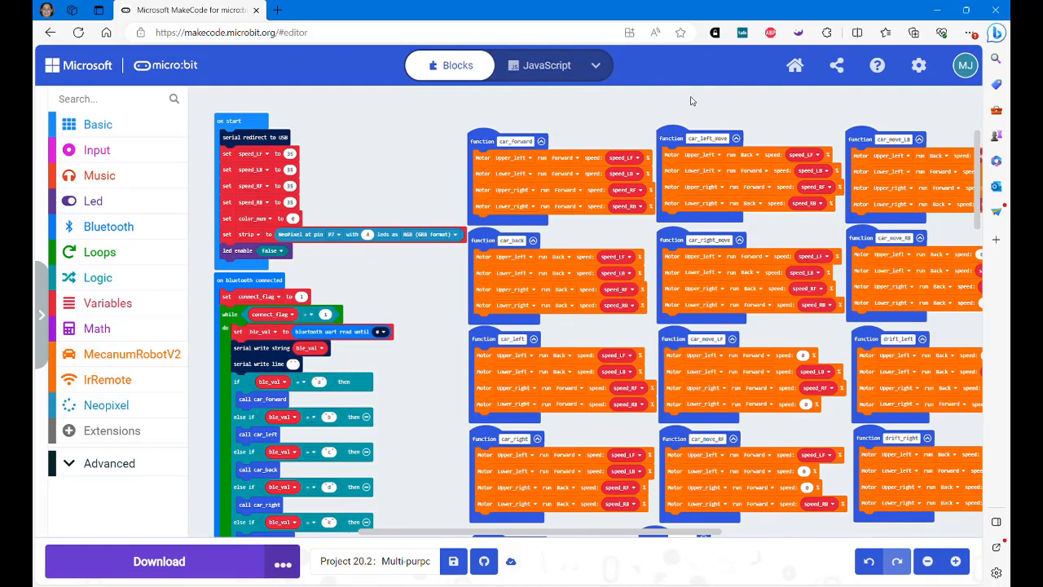
mouse_move(953, 198)
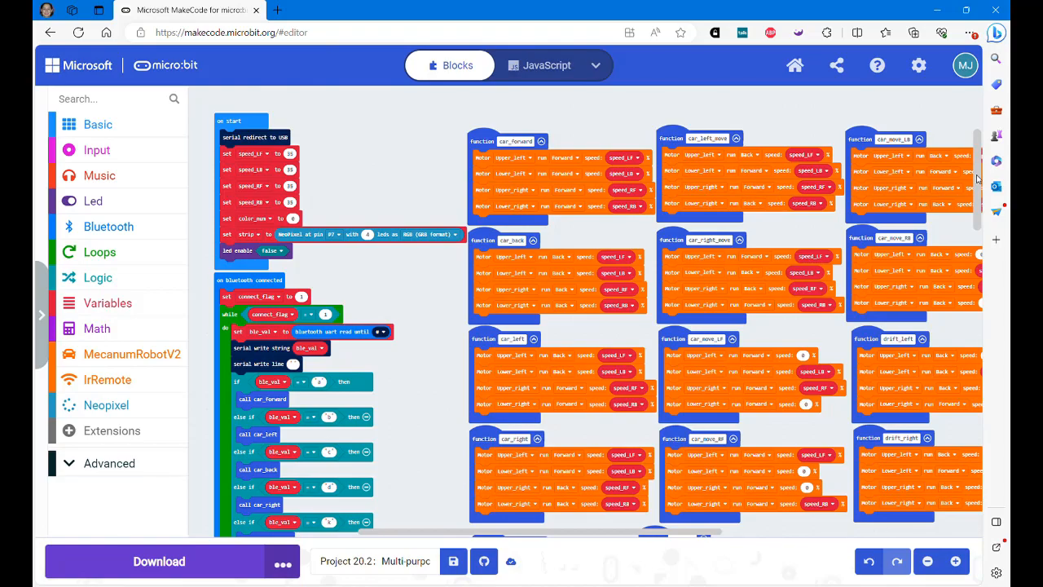
scroll(down, 3)
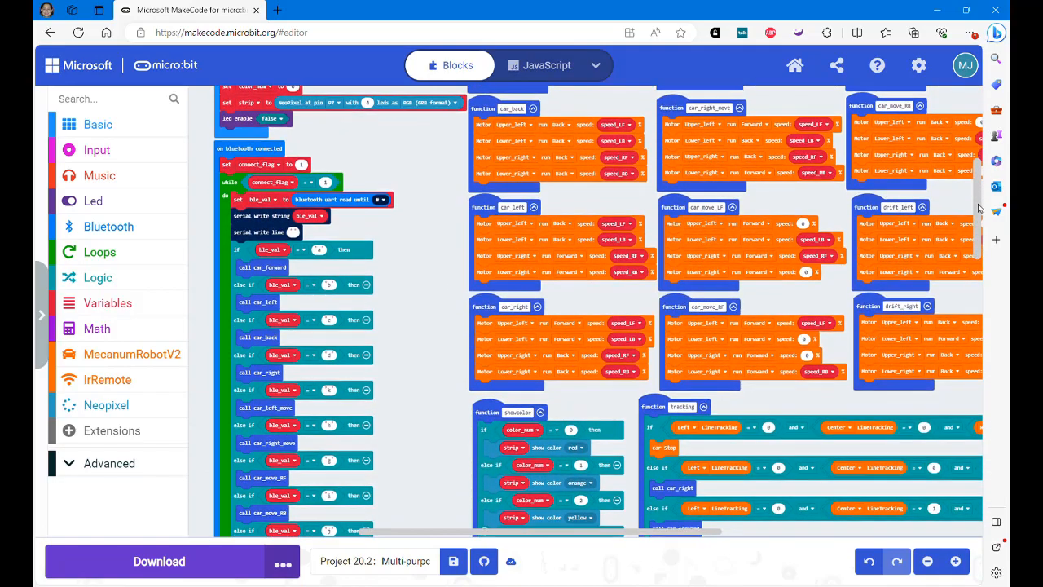
scroll(down, 3)
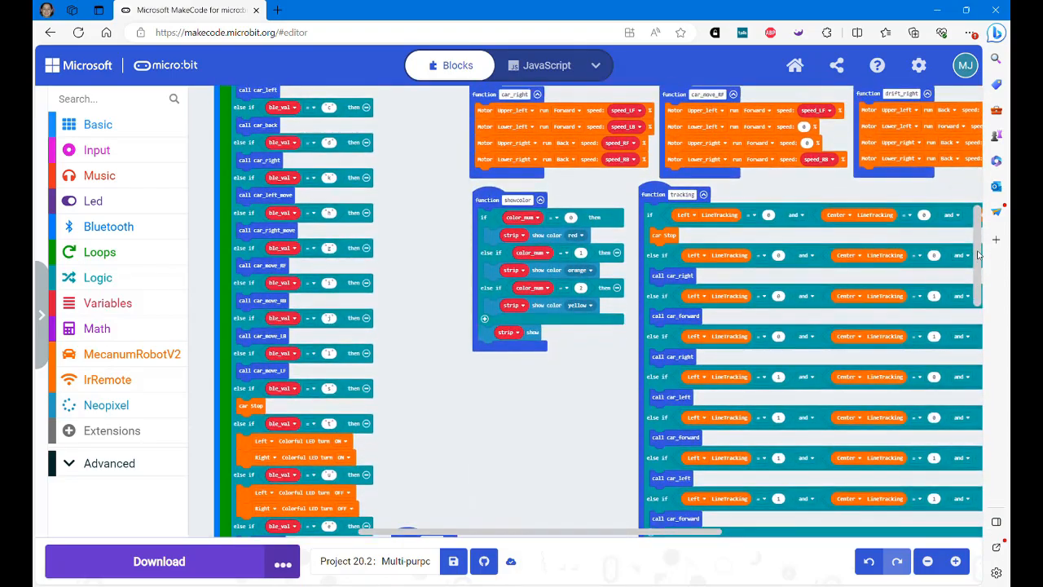
scroll(down, 3)
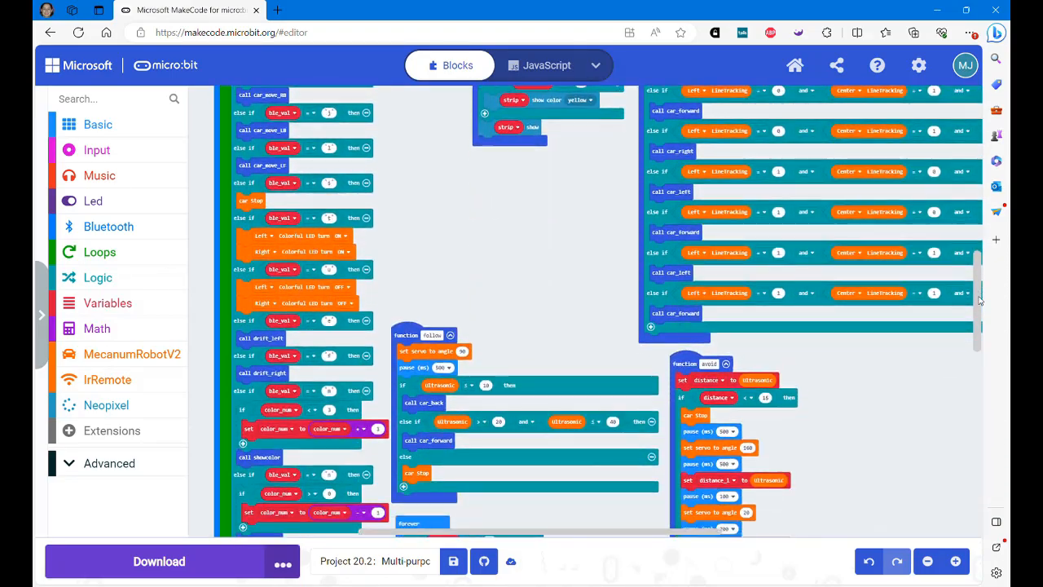
scroll(down, 3)
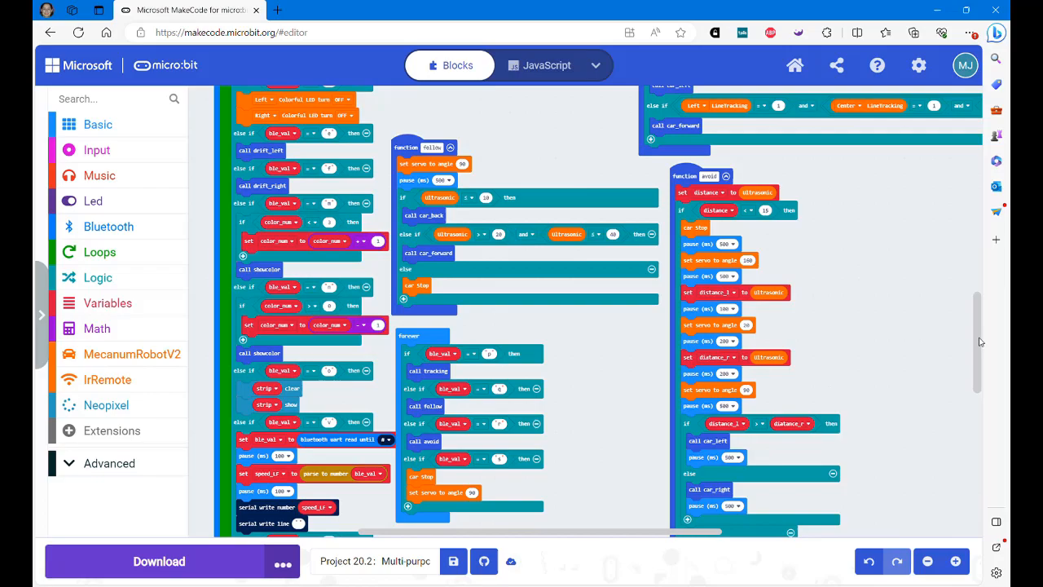
scroll(down, 3)
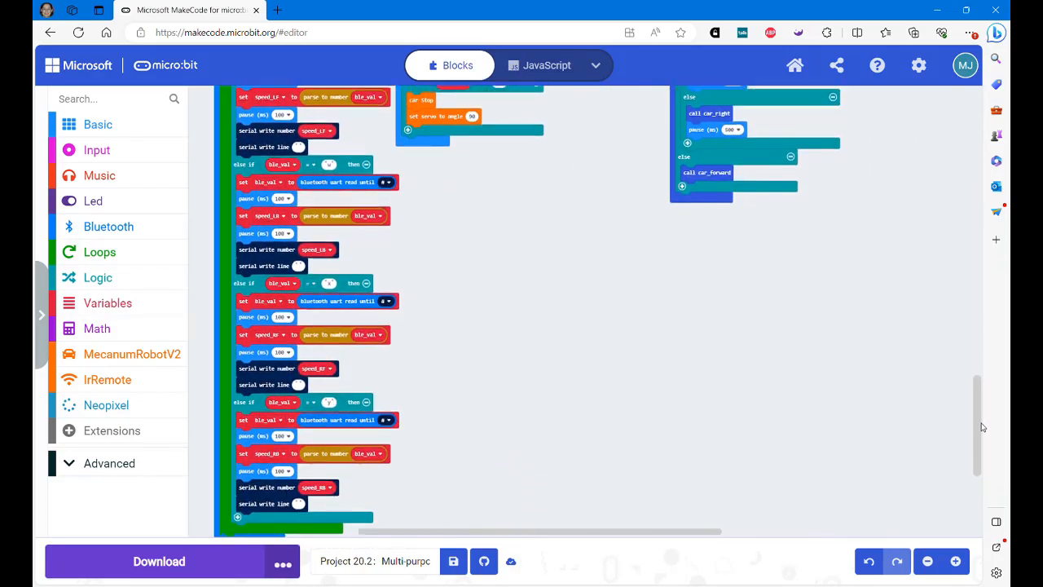